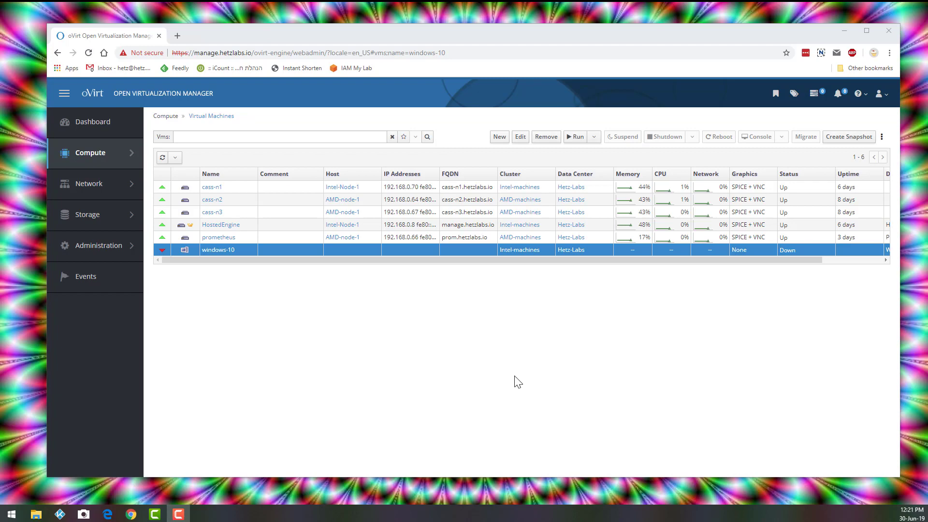
pyautogui.moveTo(448, 383)
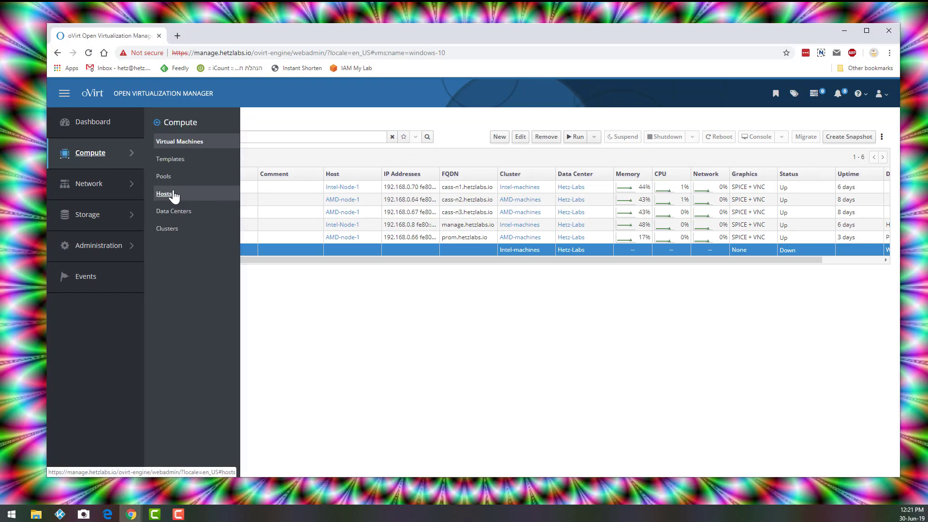
# Step: Locate the usb_4_2 SanDisk Ultra Dual entry in Intel-Node-1's Host Devices list
pyautogui.click(165, 193)
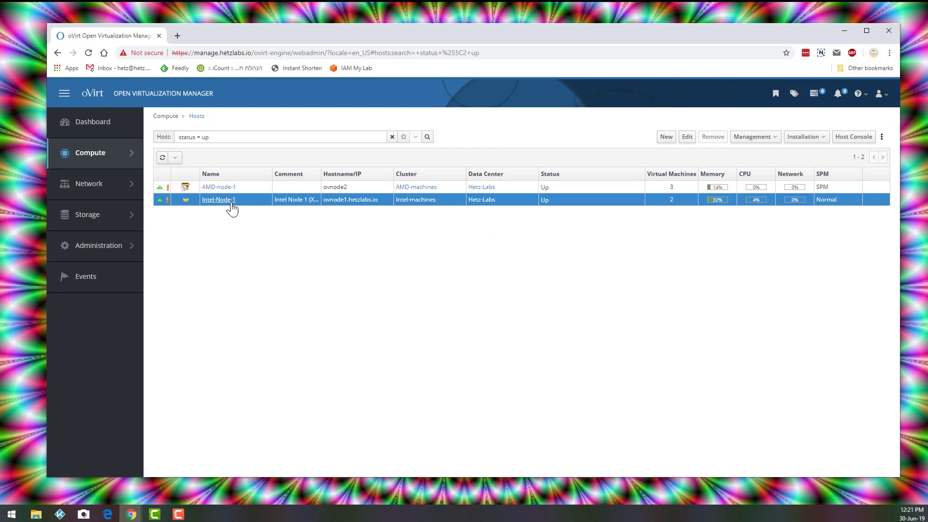
pyautogui.click(219, 199)
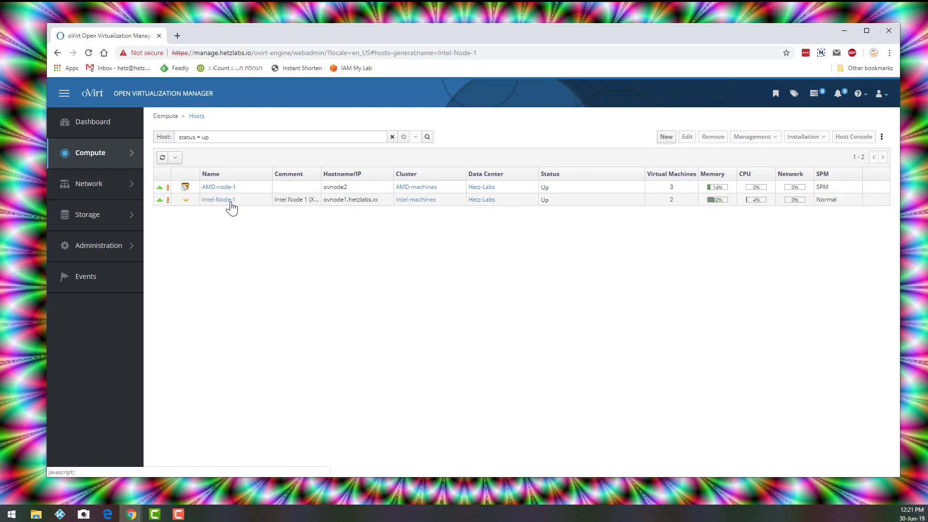
pyautogui.click(218, 200)
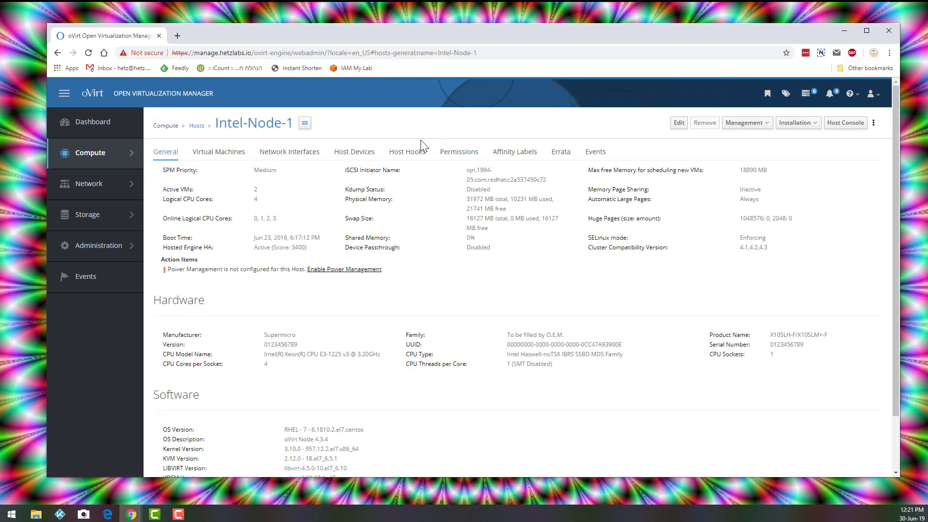
pyautogui.click(354, 151)
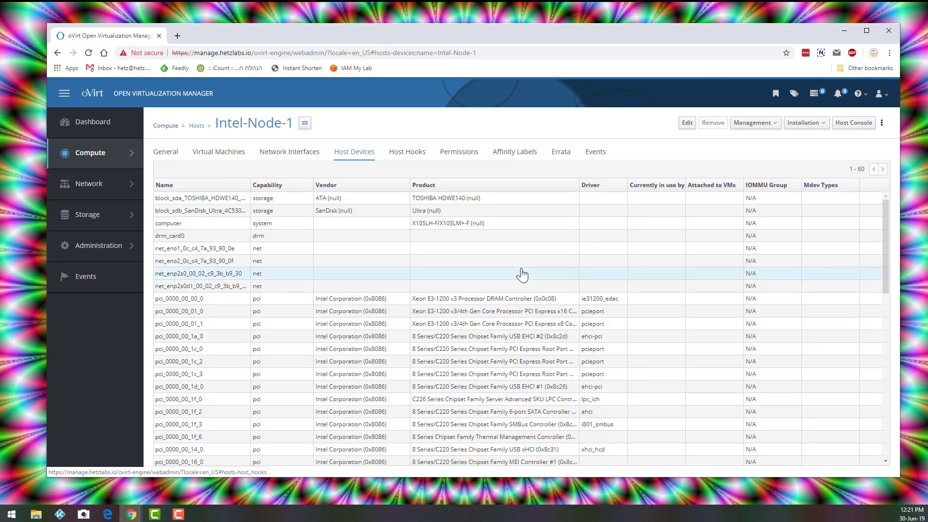
pyautogui.scroll(-3)
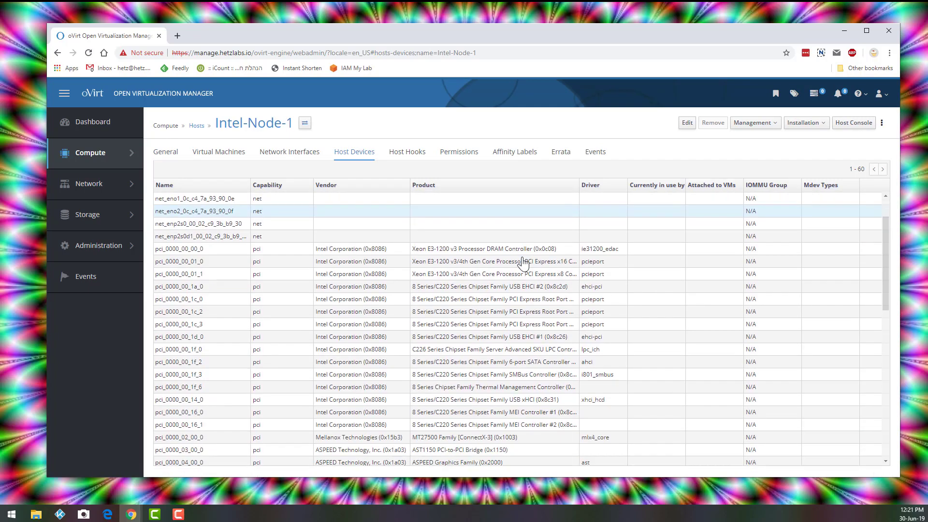
pyautogui.scroll(-3)
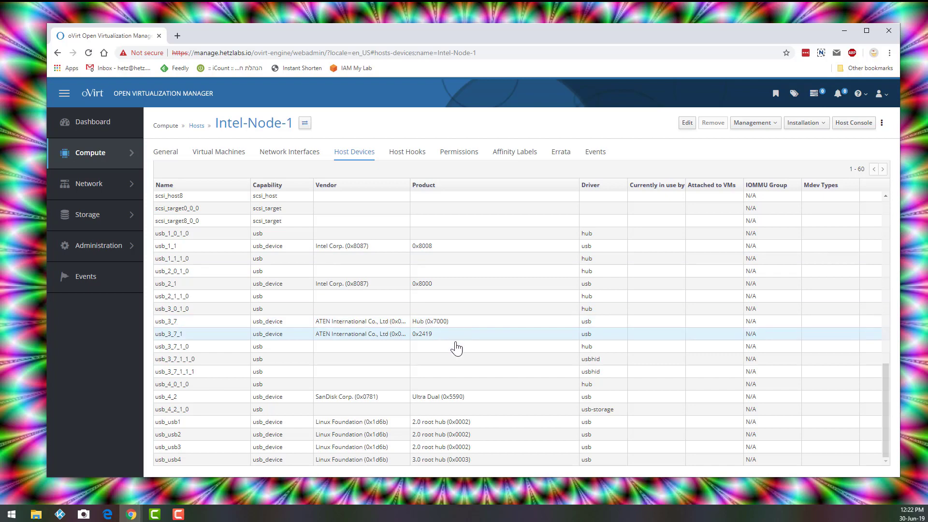
pyautogui.click(456, 346)
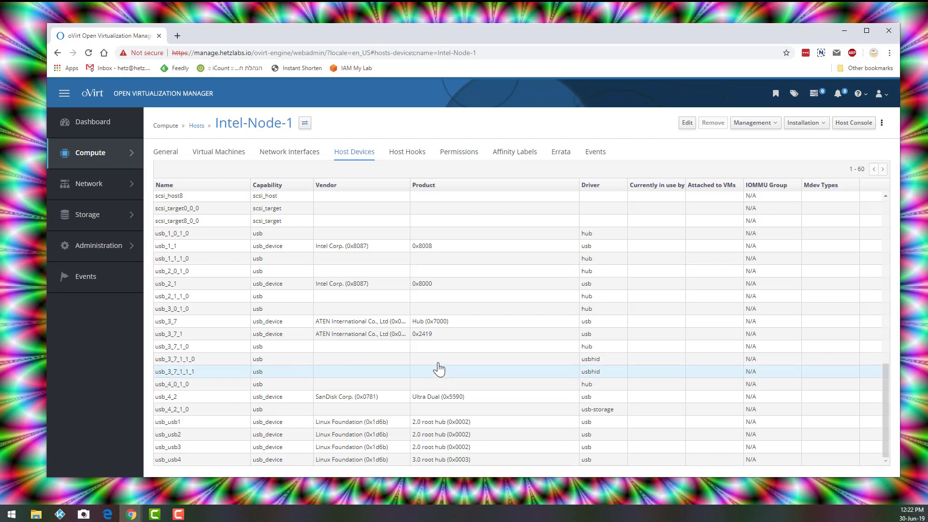
pyautogui.moveTo(426, 258)
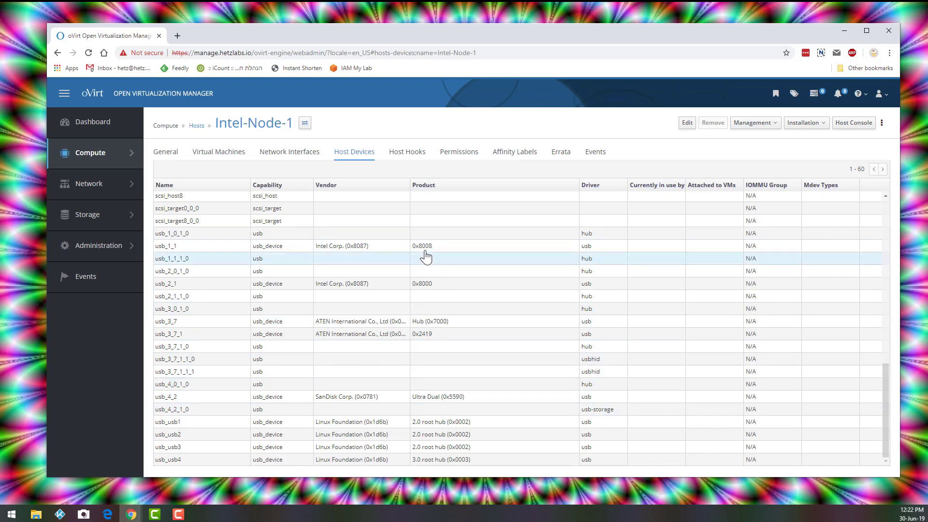
pyautogui.moveTo(438, 383)
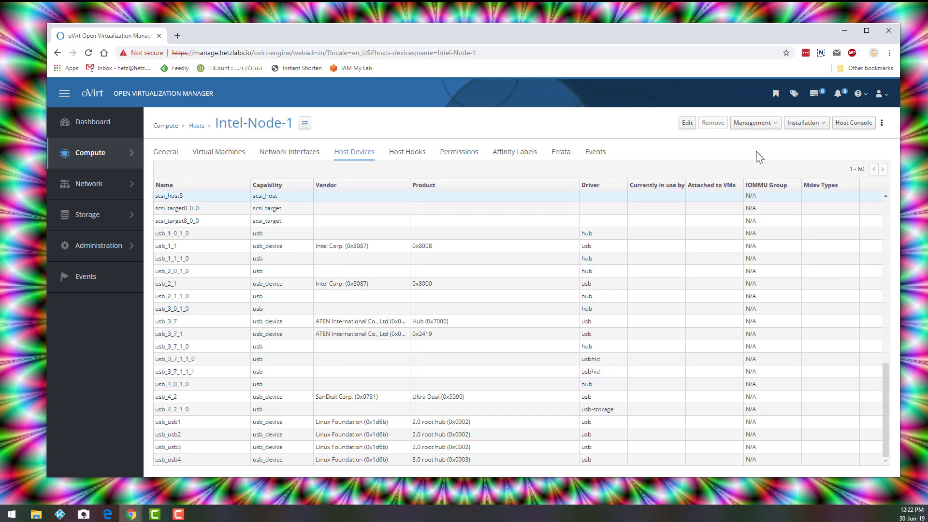
# Step: Bring up Intel-Node-1's Management actions, including Refresh Capabilities
pyautogui.click(755, 122)
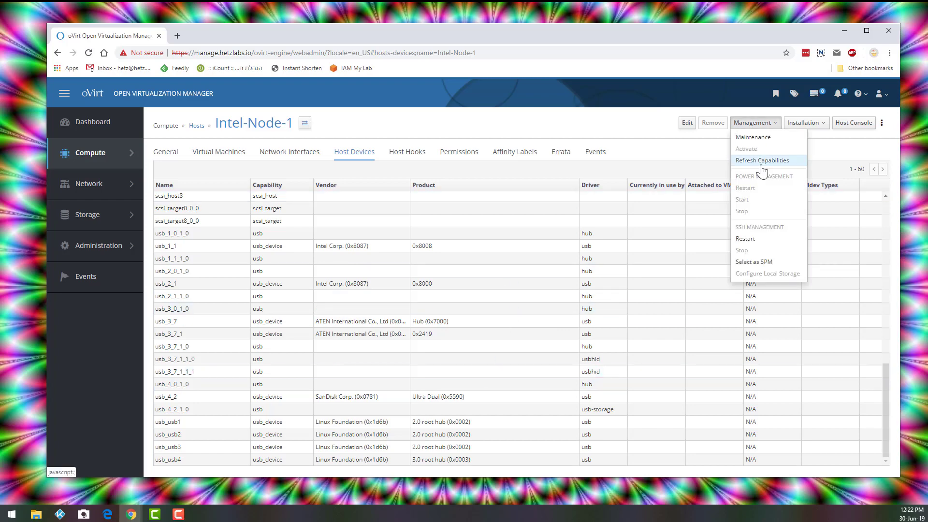
pyautogui.moveTo(694, 161)
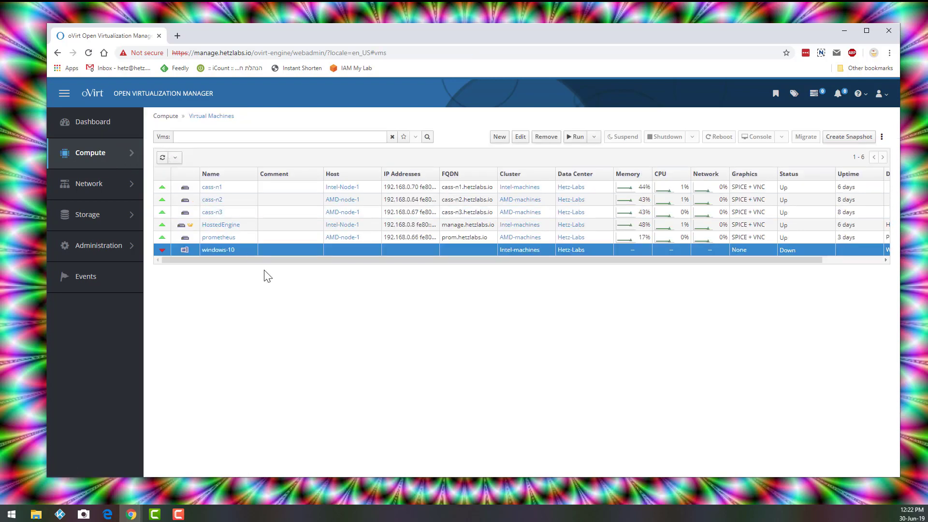
pyautogui.moveTo(259, 271)
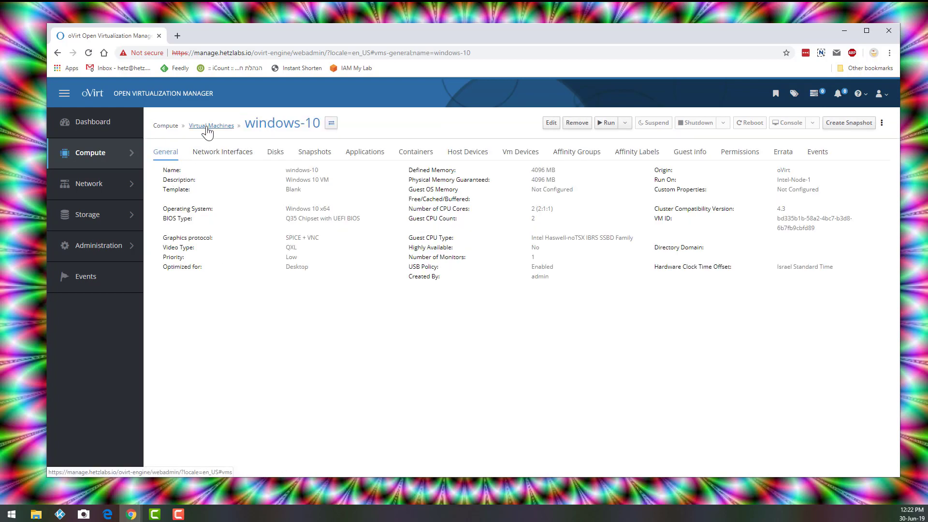
# Step: Review windows-10's Console settings, leaving USB Support enabled, and close Edit
pyautogui.click(210, 125)
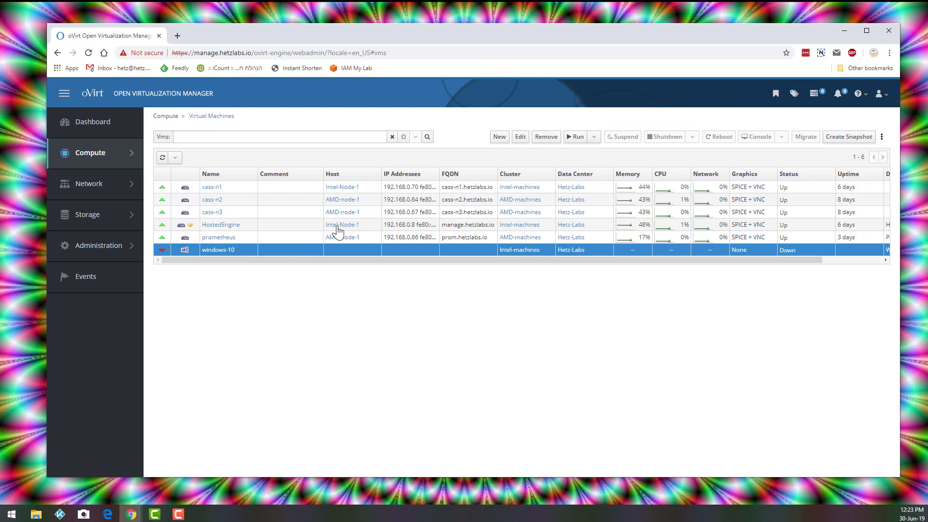
pyautogui.click(520, 136)
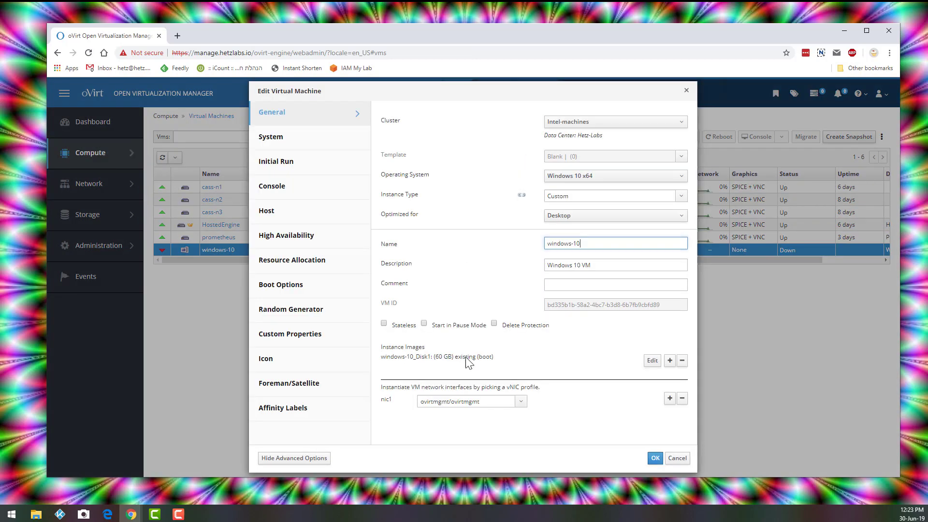
pyautogui.click(272, 186)
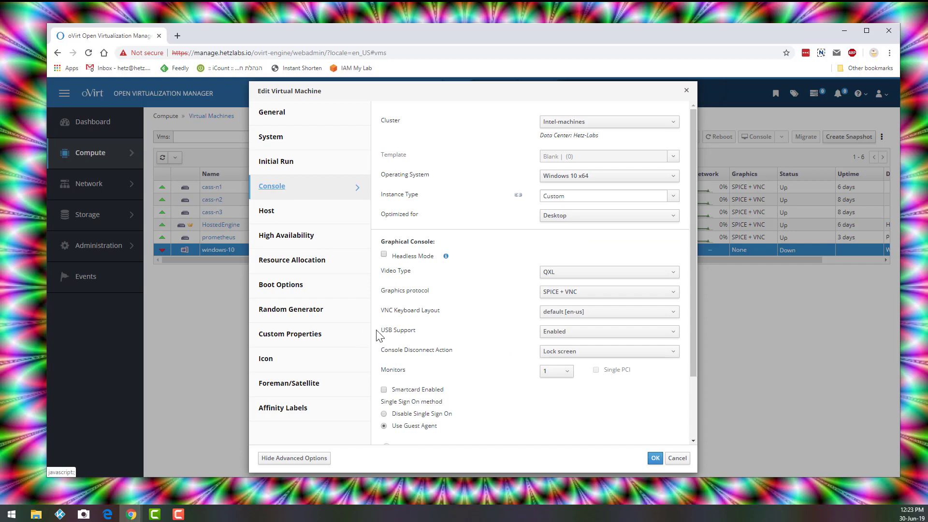
pyautogui.moveTo(617, 343)
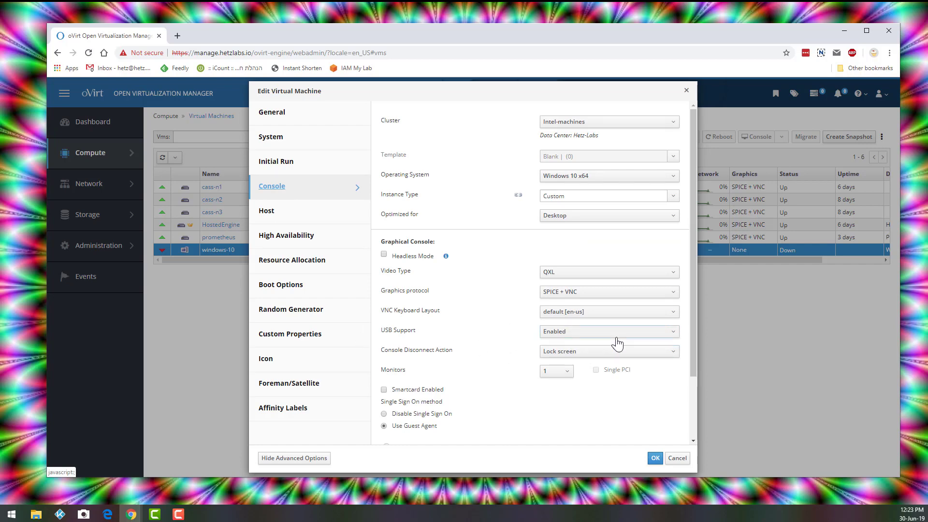
pyautogui.click(654, 458)
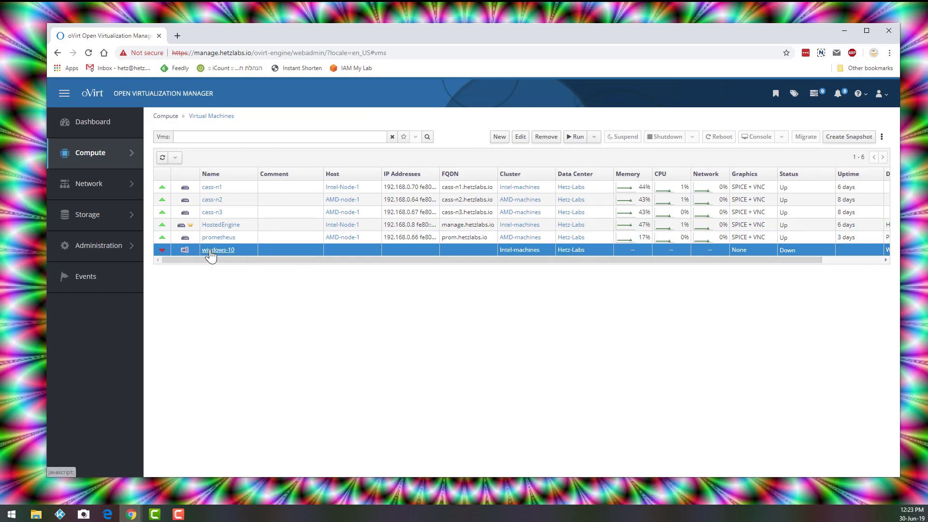
# Step: Begin adding a host device from windows-10's Host Devices page
pyautogui.click(219, 249)
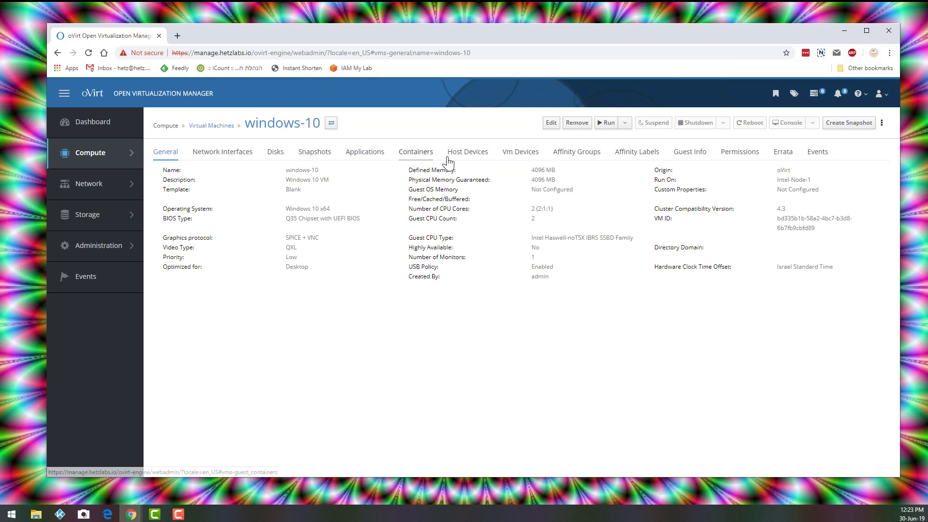
pyautogui.click(467, 152)
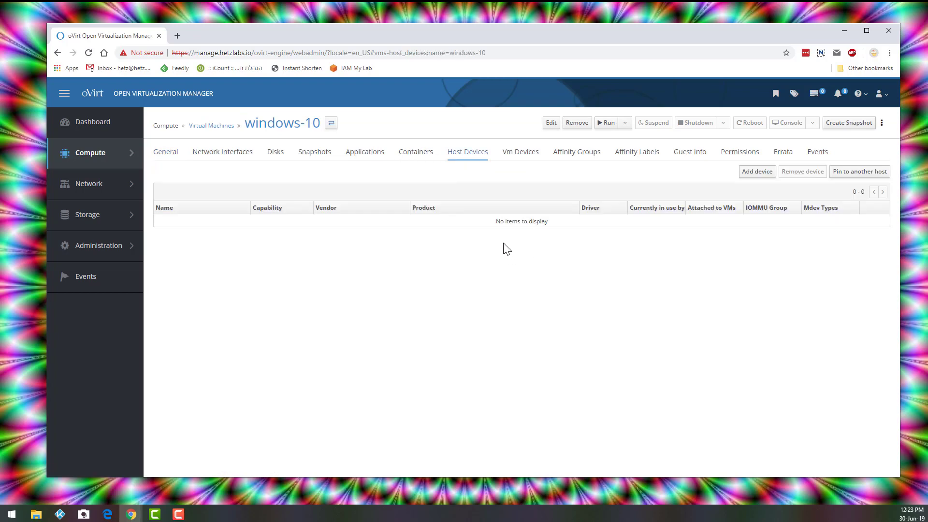
pyautogui.click(757, 171)
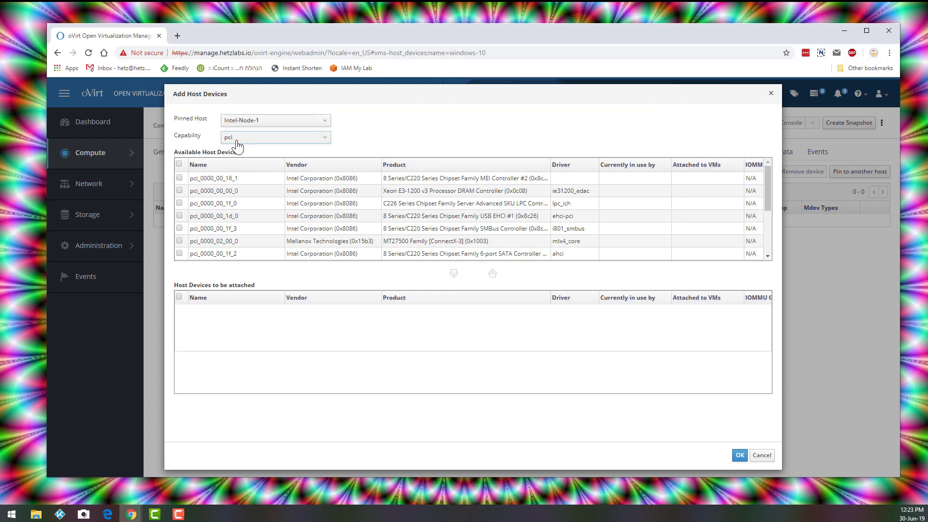
# Step: Filter to USB devices, move the SanDisk Ultra Dual usb_4_2 to attach, and confirm
pyautogui.click(275, 137)
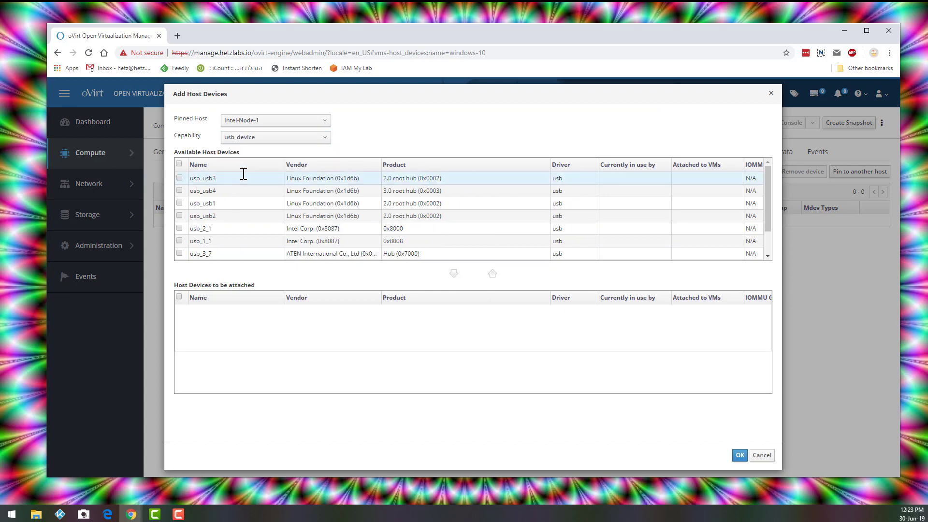
pyautogui.scroll(-3)
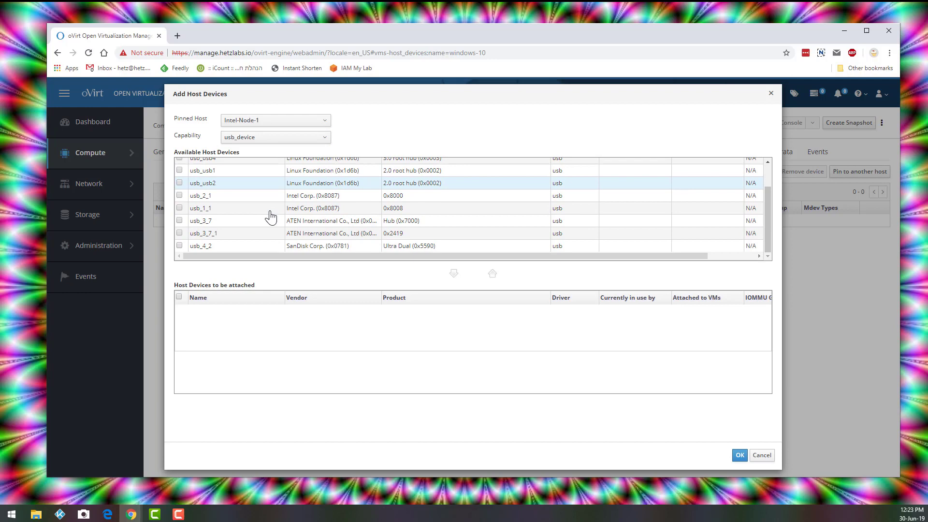
pyautogui.click(200, 246)
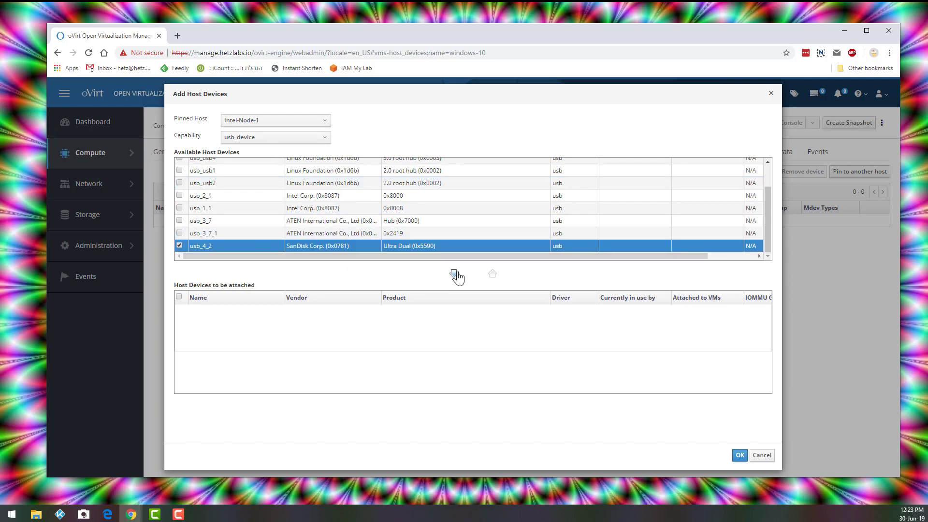
pyautogui.click(456, 274)
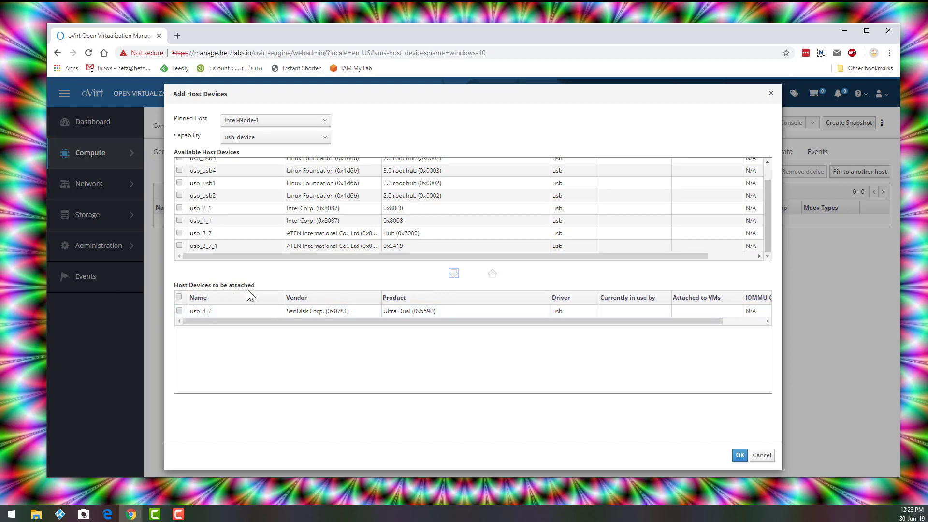
pyautogui.moveTo(712, 474)
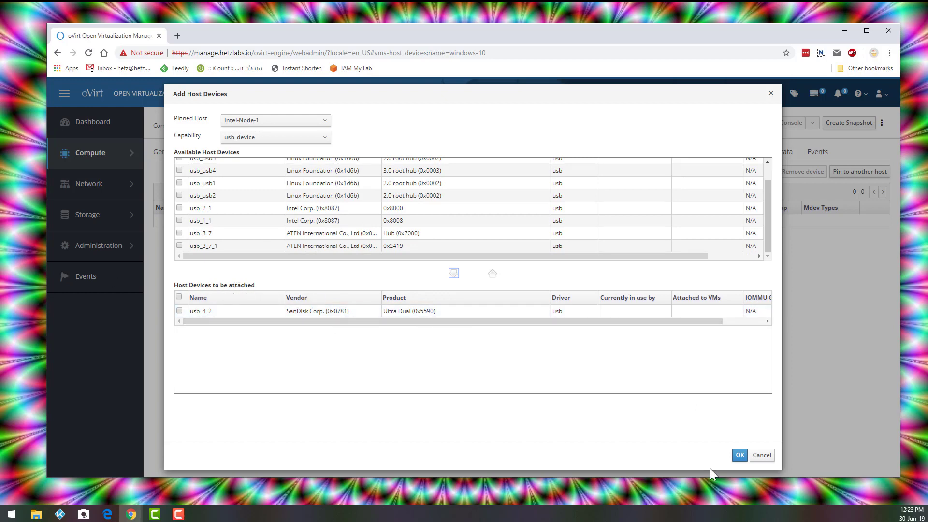
pyautogui.click(738, 455)
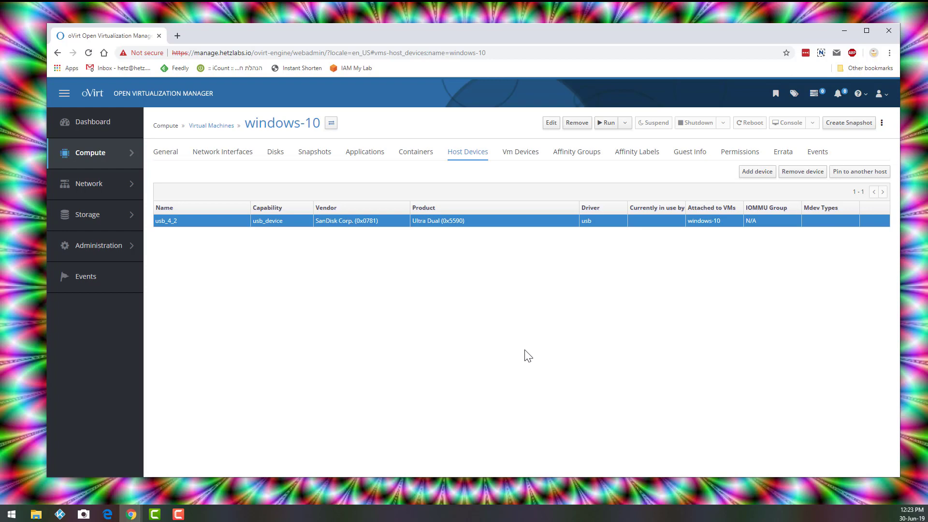
pyautogui.moveTo(364, 246)
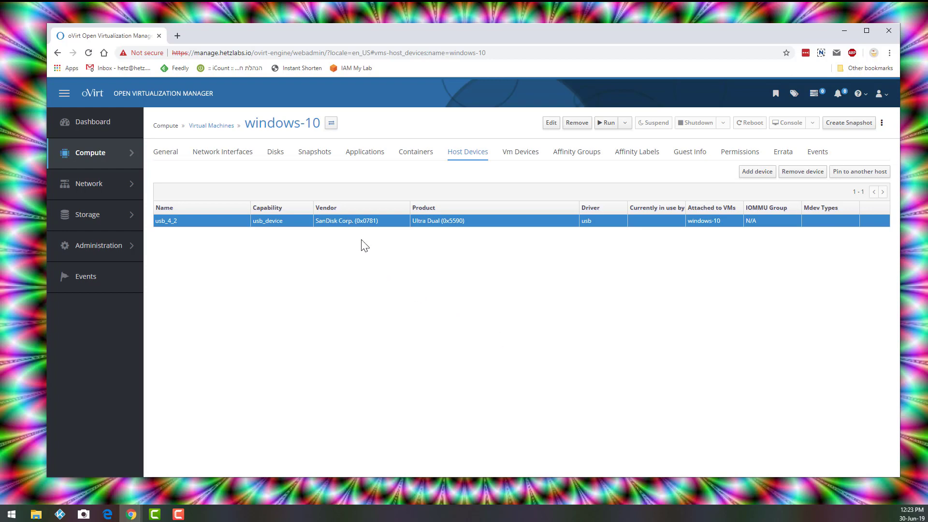
pyautogui.moveTo(610, 128)
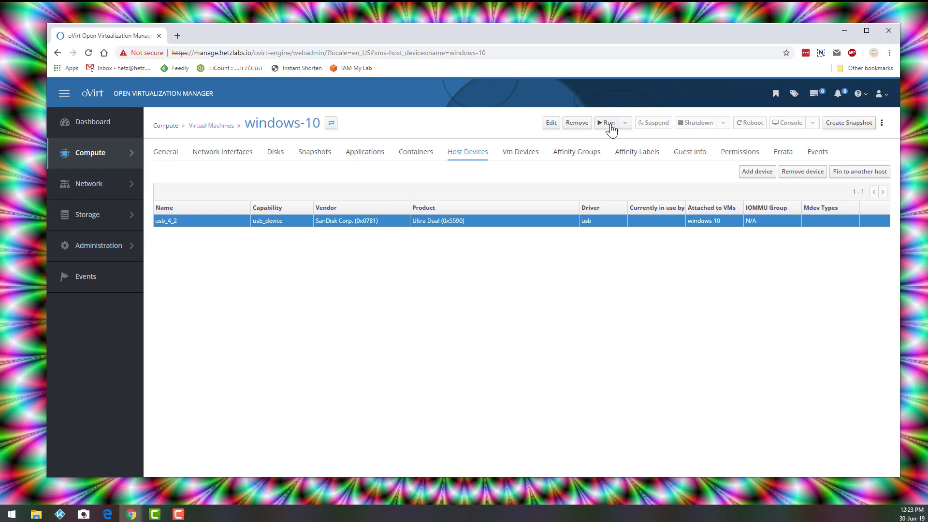
# Step: Run windows-10, view its General details and launch its console session
pyautogui.click(606, 123)
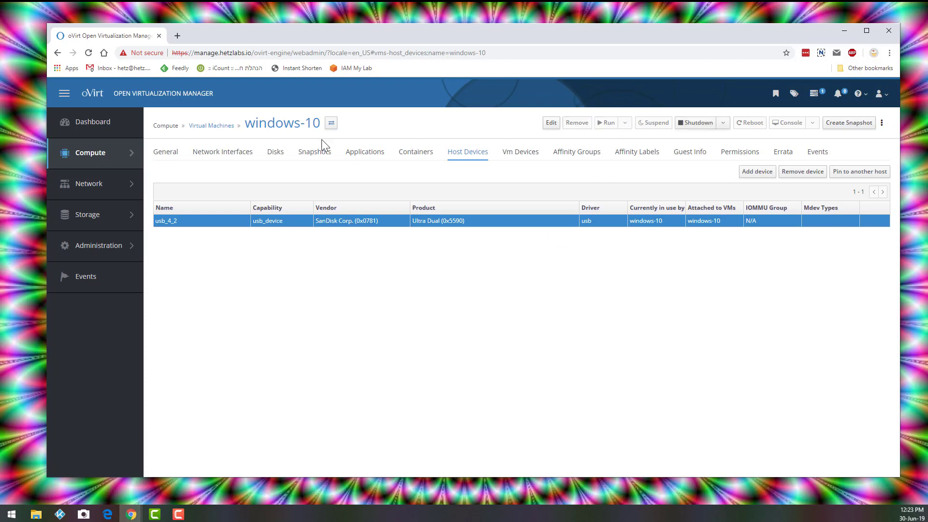
pyautogui.click(165, 151)
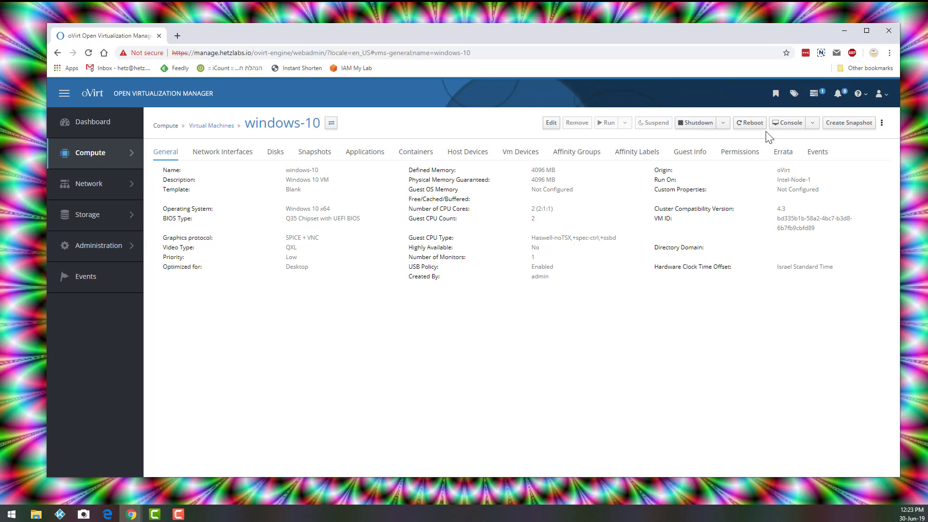
pyautogui.click(791, 122)
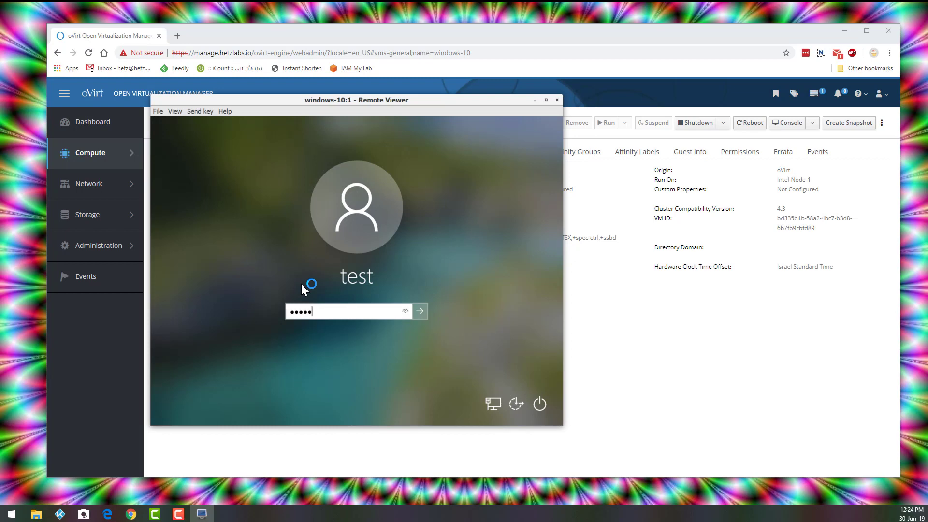
# Step: Submit the test user's password on the Windows 10 sign-in screen
pyautogui.click(420, 311)
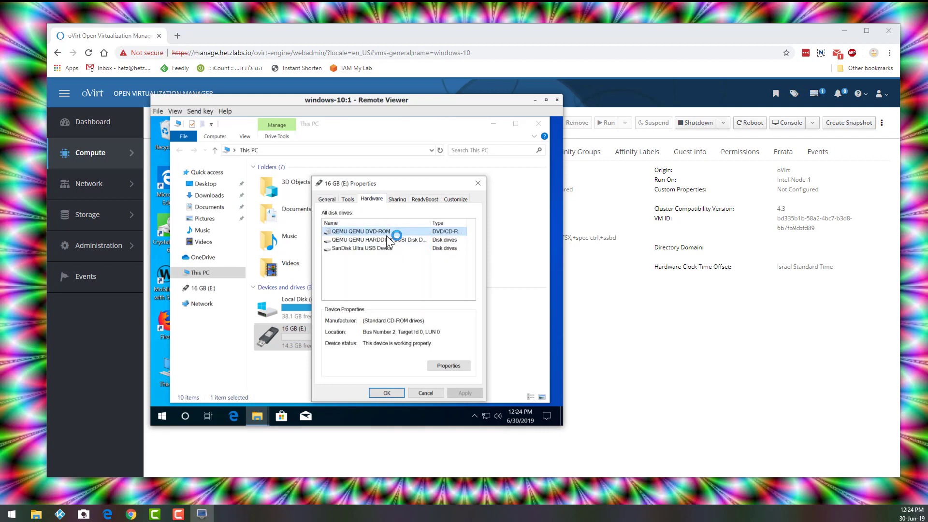
# Step: View the SanDisk Ultra USB Device under 16 GB (E:) Hardware, then close Properties
pyautogui.click(362, 248)
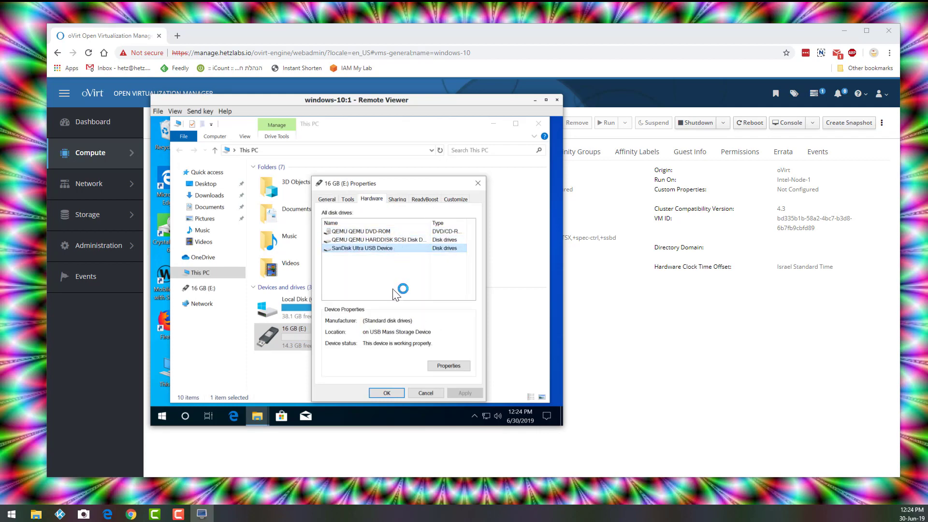
pyautogui.moveTo(397, 304)
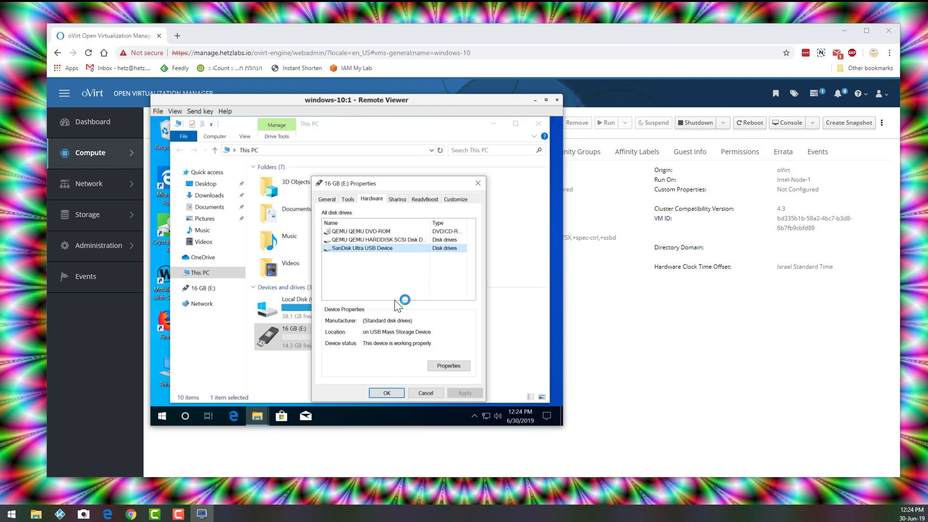
pyautogui.click(425, 393)
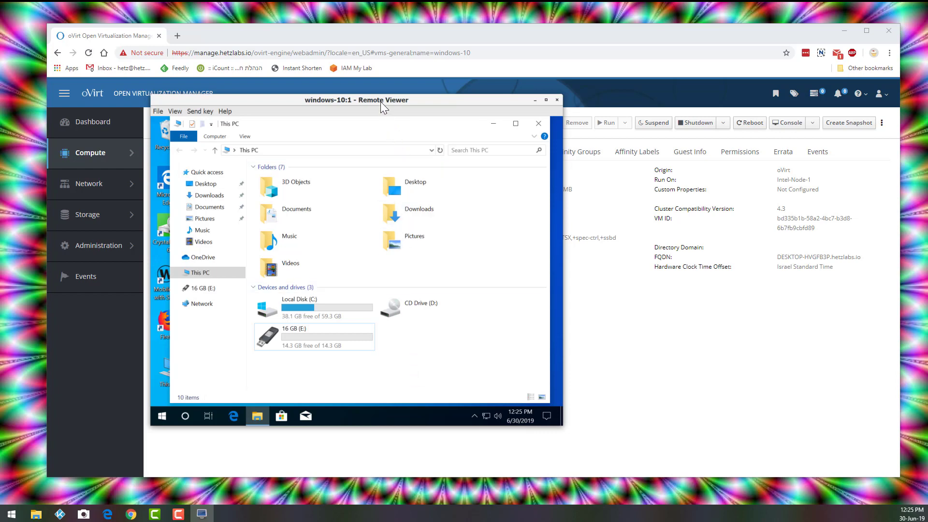
# Step: Reposition Remote Viewer and choose USB device selection from its File menu
pyautogui.moveTo(356, 99); pyautogui.dragTo(370, 107)
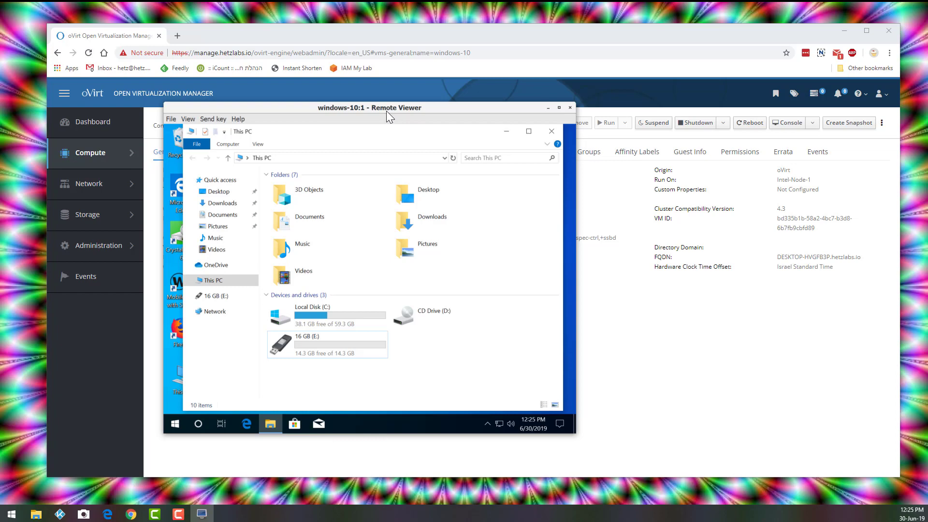
pyautogui.moveTo(394, 117)
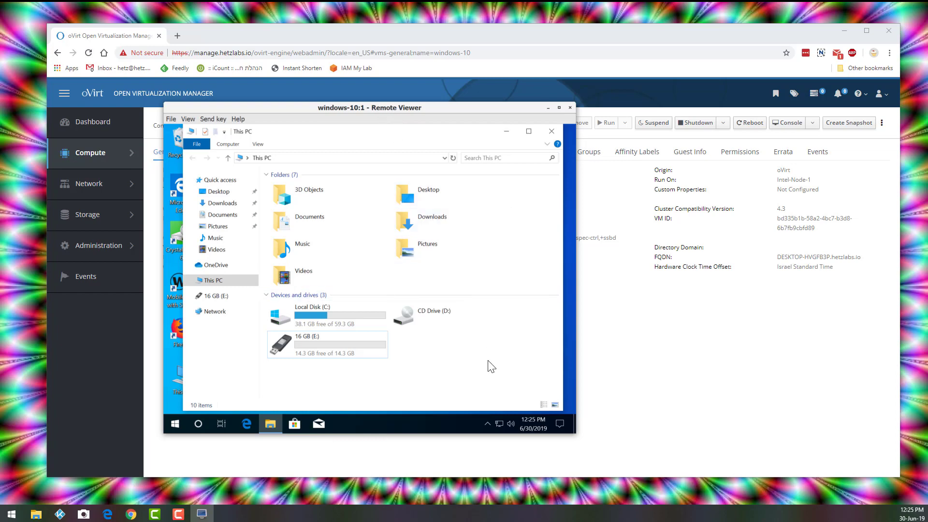
pyautogui.moveTo(392, 301)
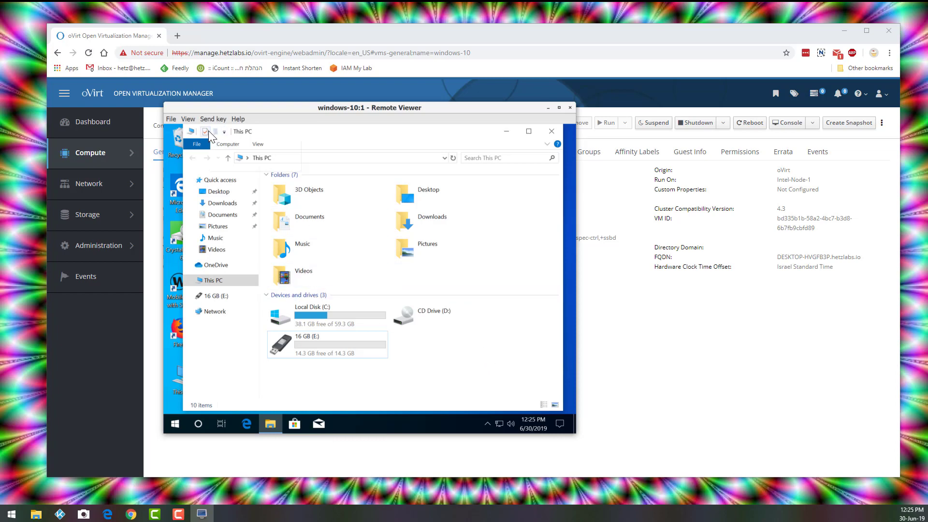
pyautogui.click(171, 119)
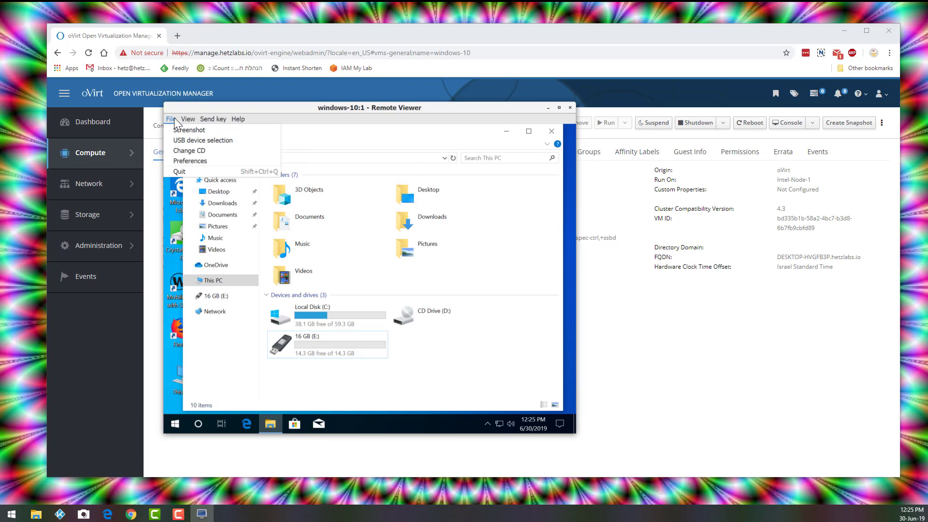
pyautogui.moveTo(203, 140)
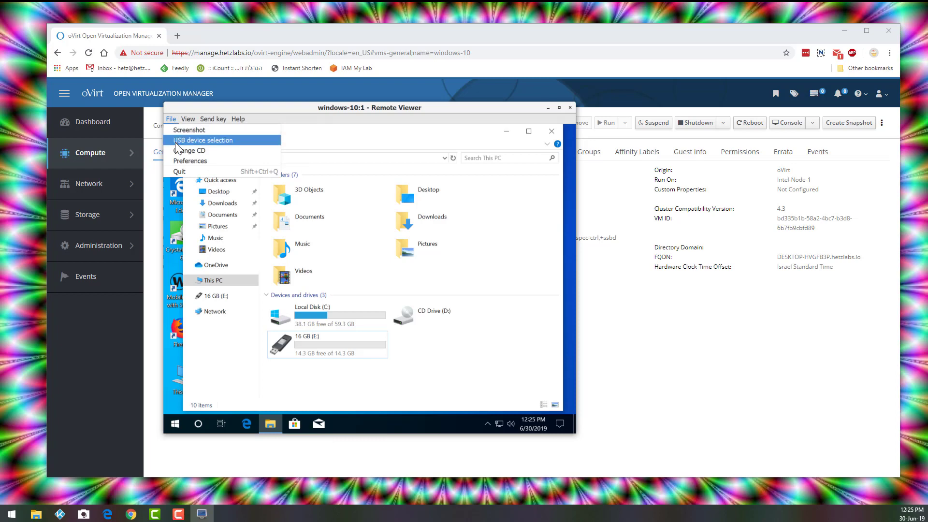
pyautogui.click(203, 140)
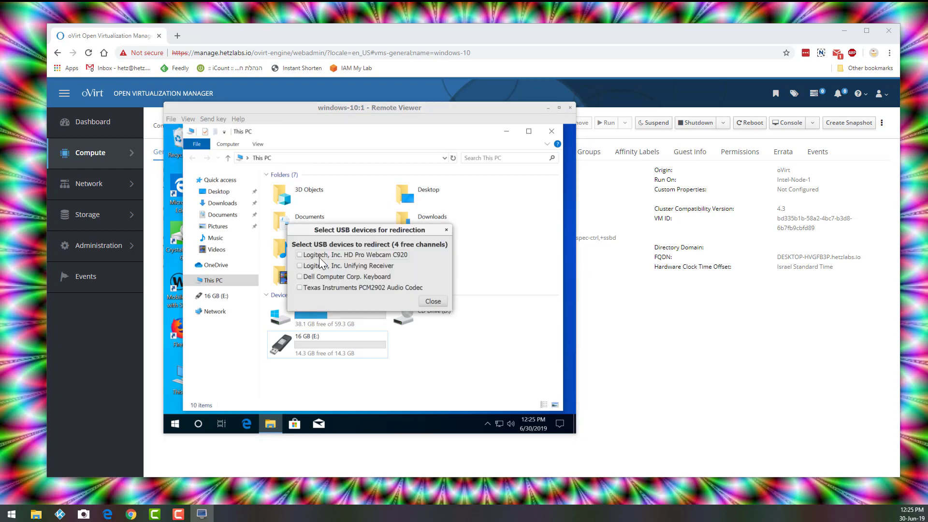
pyautogui.moveTo(343, 267)
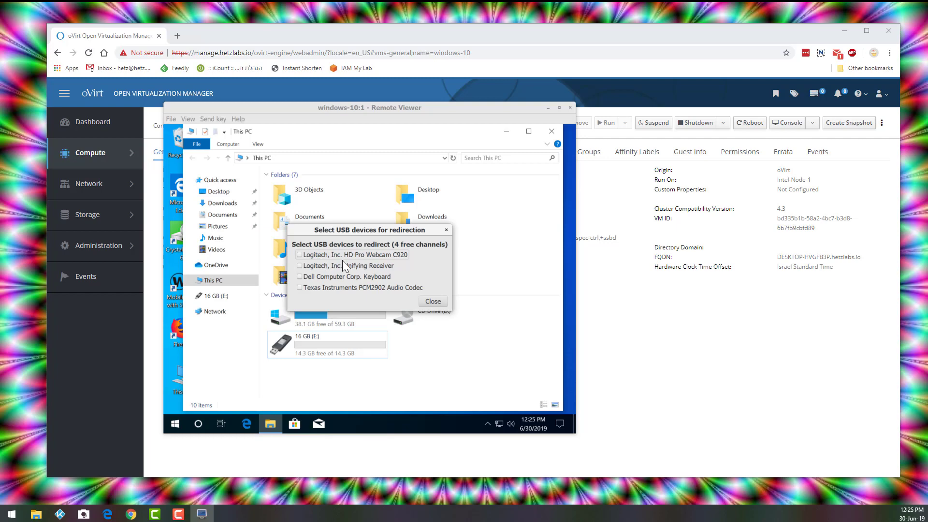
pyautogui.moveTo(402, 314)
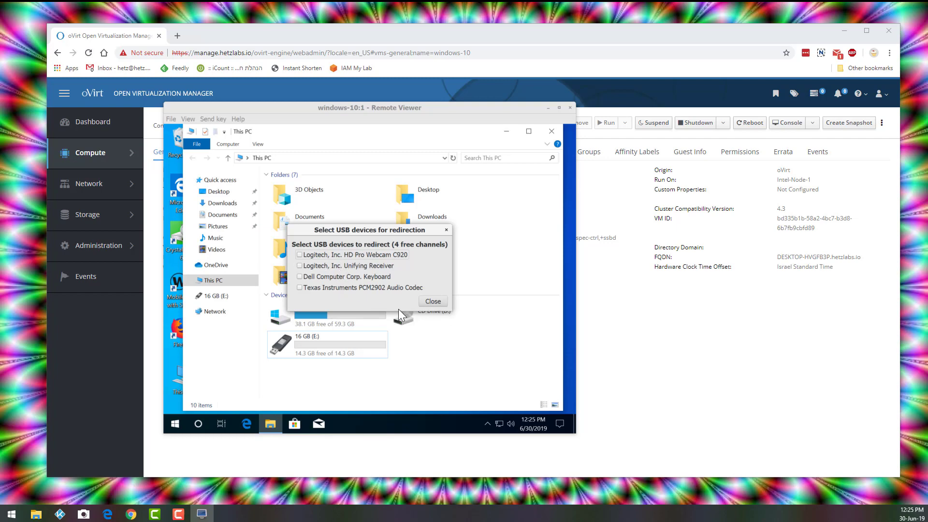
pyautogui.moveTo(380, 313)
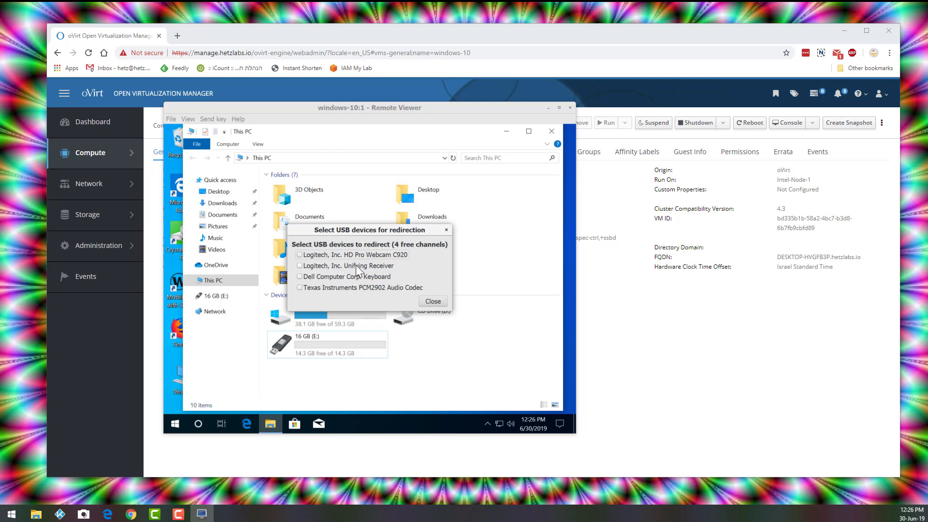
# Step: Tick the Logitech HD Pro Webcam C920, dismiss the error and close USB redirection
pyautogui.click(300, 255)
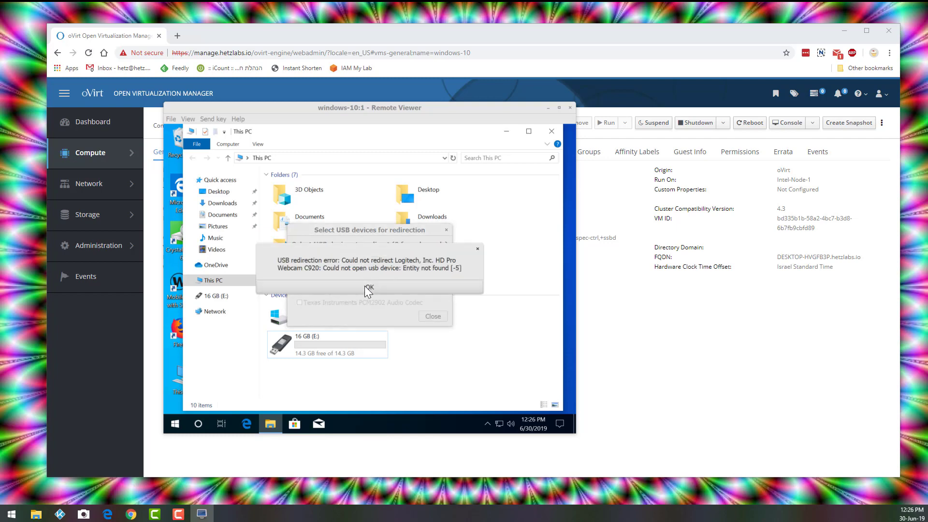
pyautogui.click(369, 288)
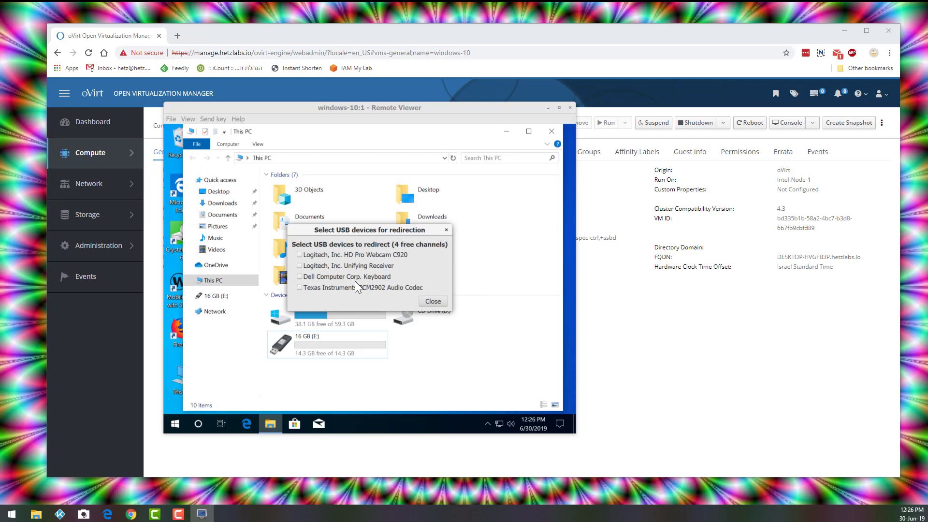
pyautogui.moveTo(388, 290)
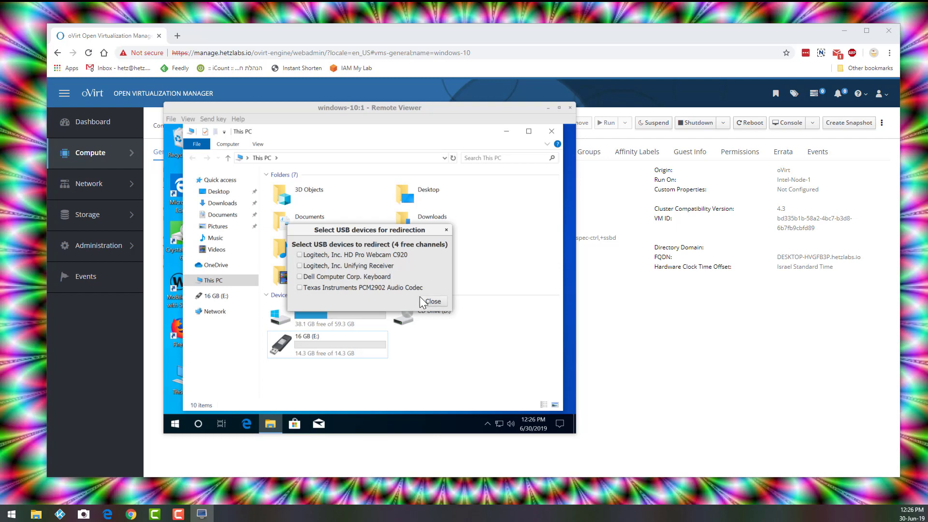
pyautogui.click(433, 301)
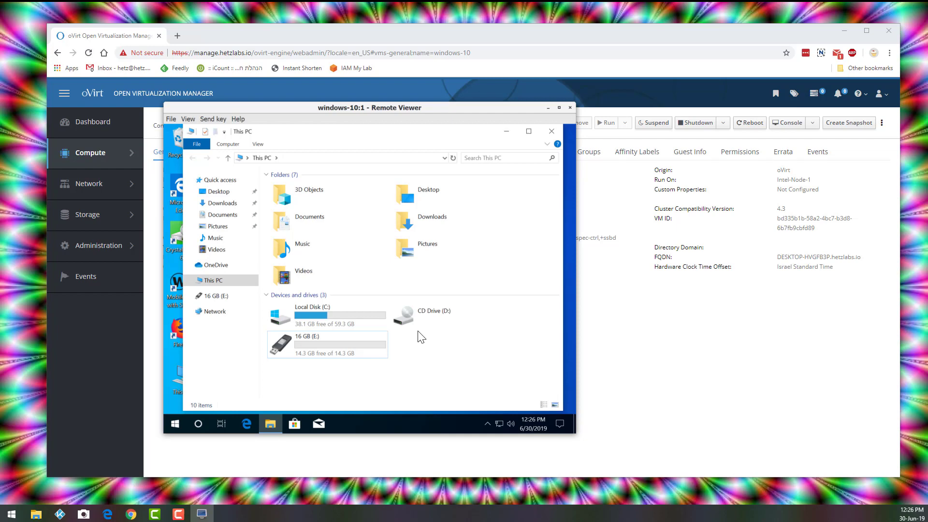